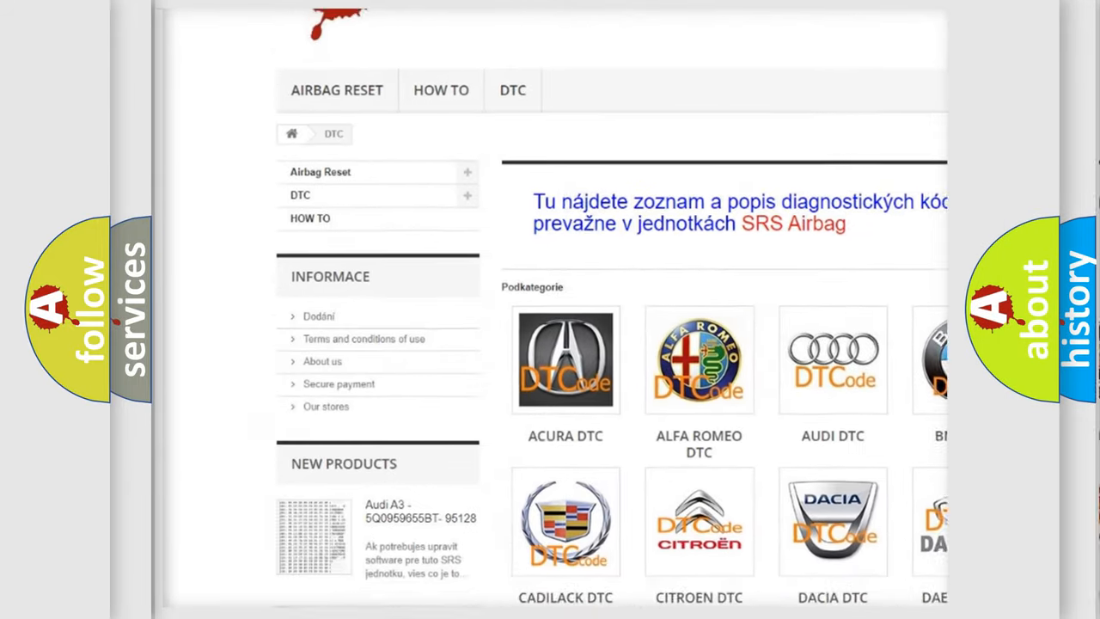
{"action": "scroll", "scroll_direction": "down", "scroll_amount": 3}
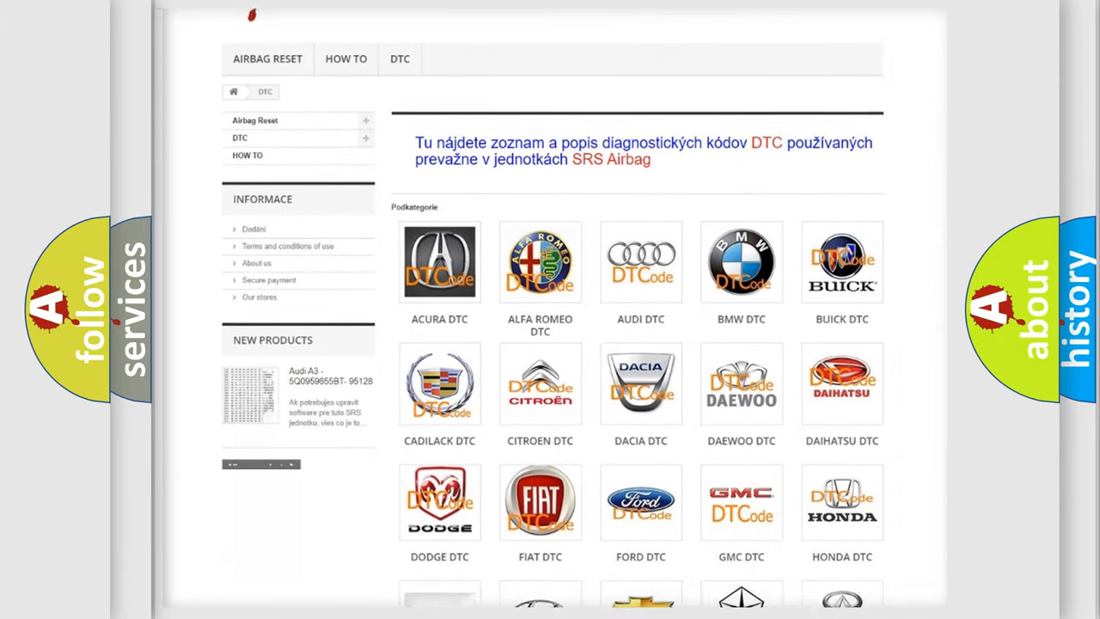
{"action": "scroll", "scroll_direction": "down", "scroll_amount": 3}
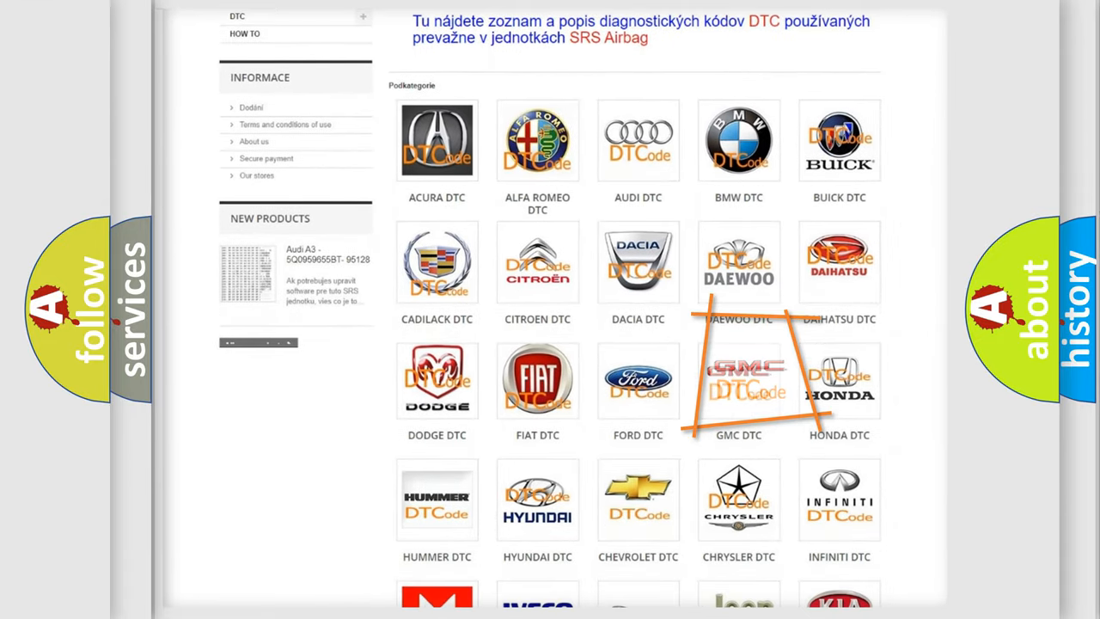